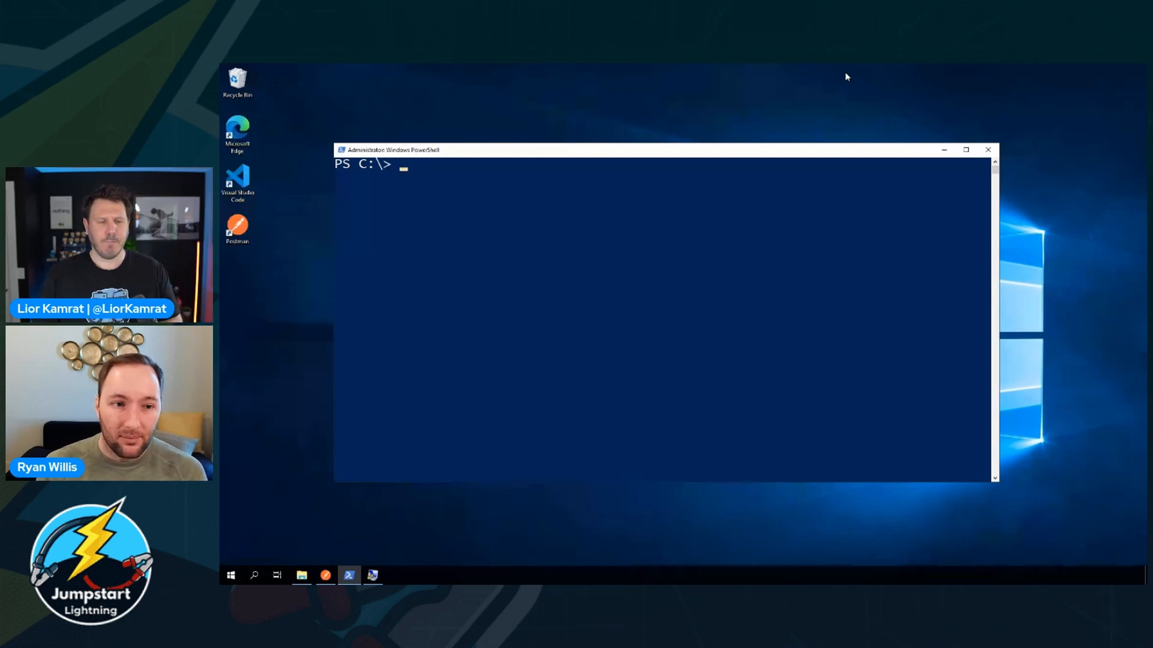
# - Run azcmagent show to display the Arc agent as Connected with all dependent services running
pyautogui.write('azc')
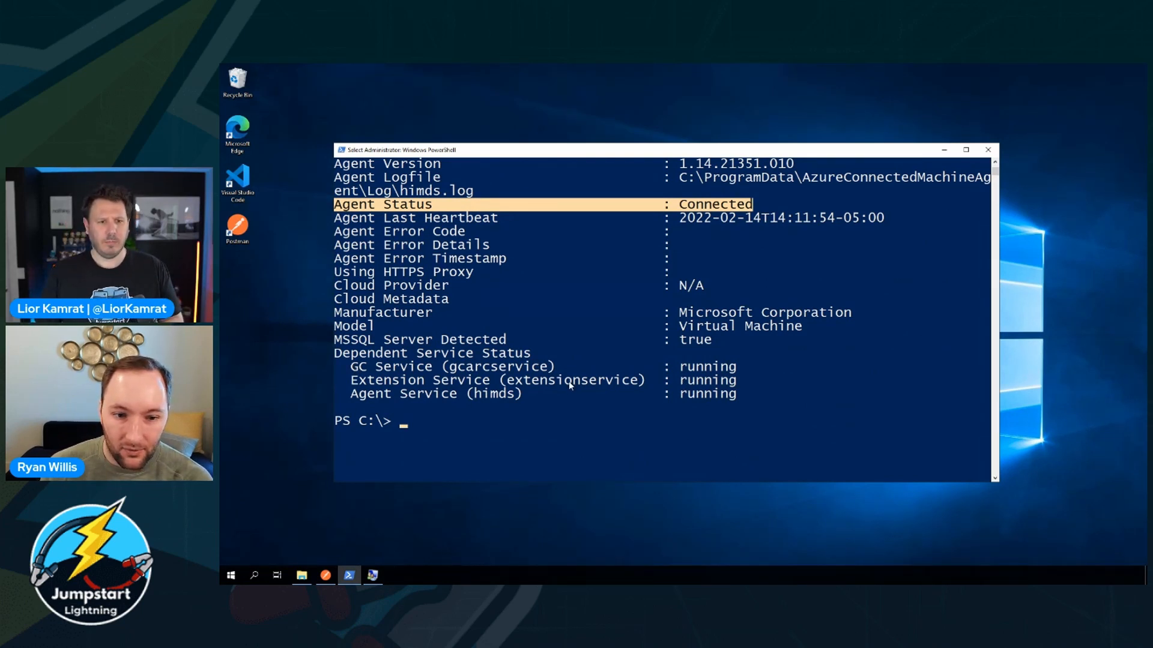
pyautogui.moveTo(664, 405)
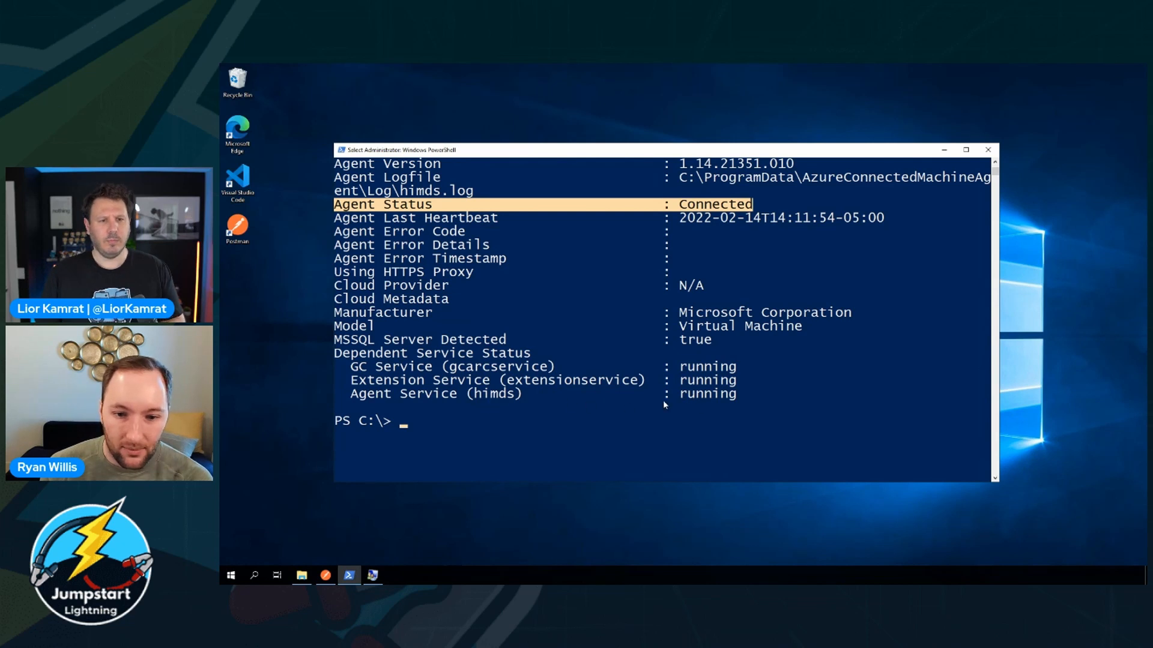
pyautogui.moveTo(689, 440)
pyautogui.write('l')
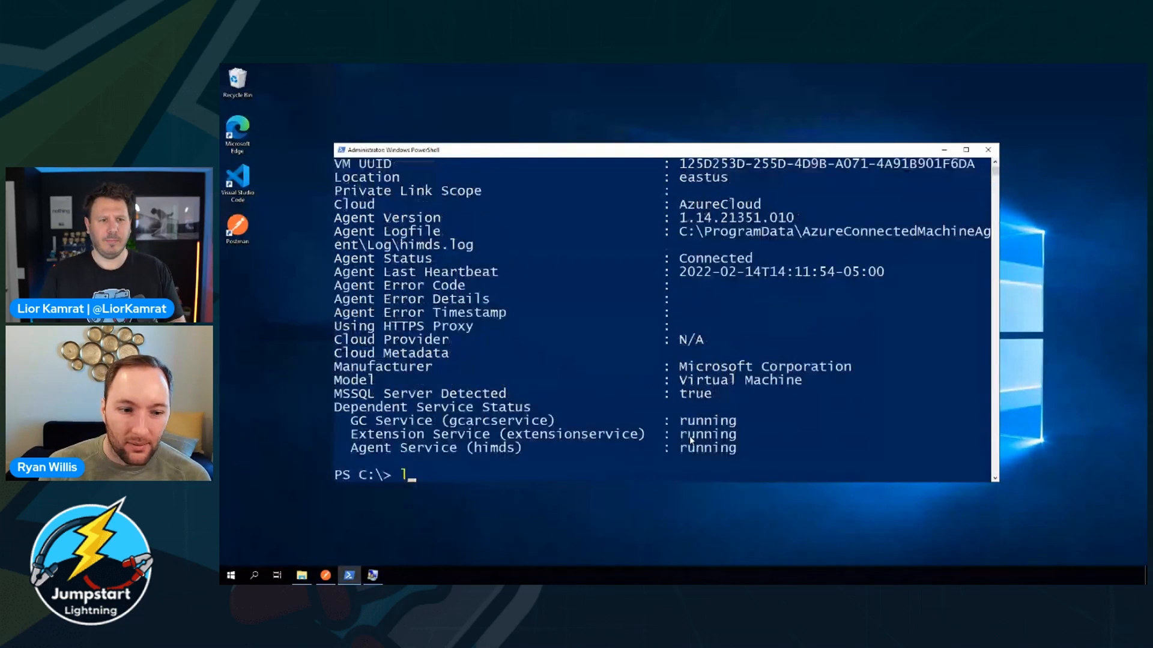
# - Run ls env:\i* to reveal IMDS_ENDPOINT and IDENTITY_ENDPOINT on localhost:40342
pyautogui.write('s env')
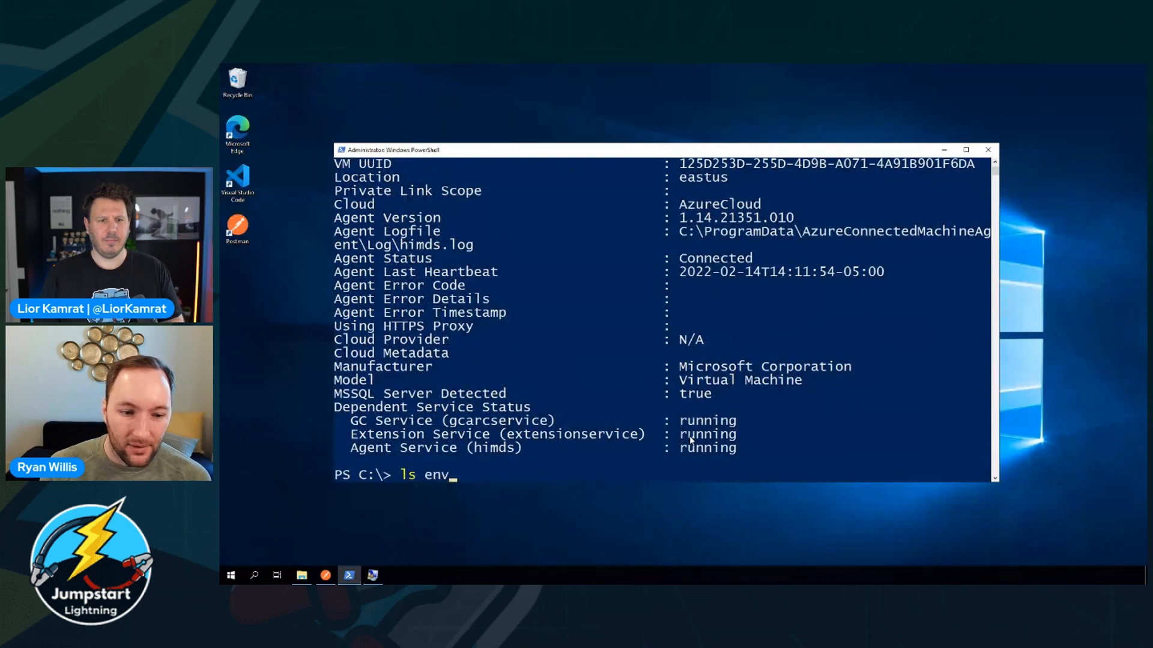
pyautogui.write(':\\i*')
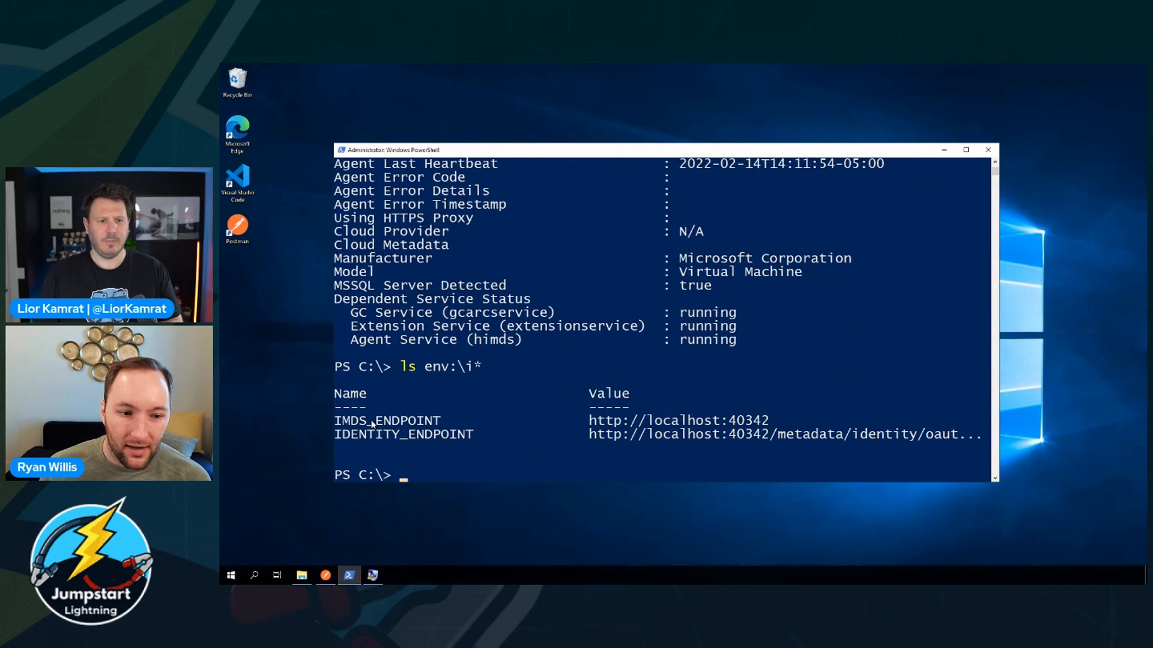
pyautogui.moveTo(665, 444)
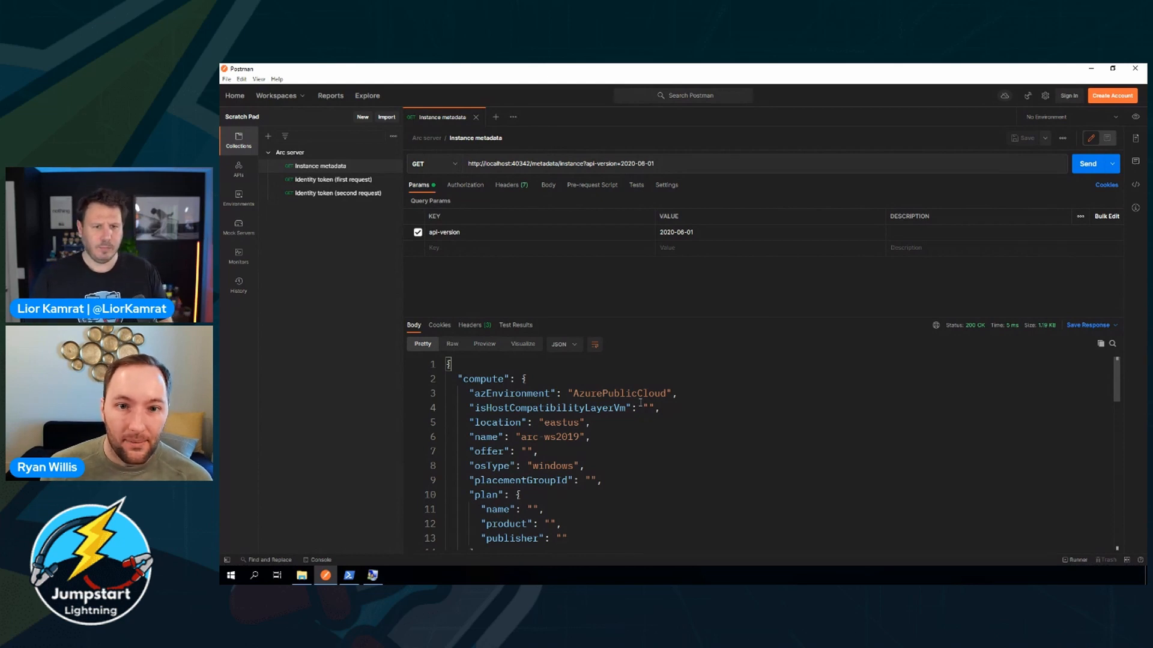
pyautogui.scroll(-3)
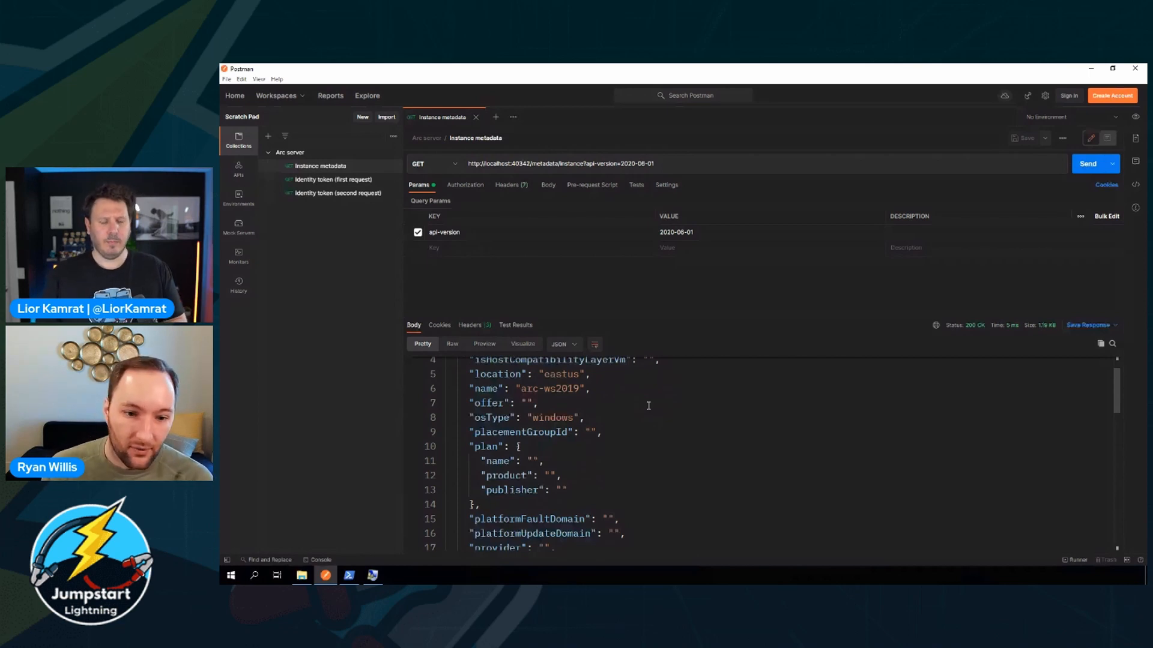
pyautogui.scroll(-3)
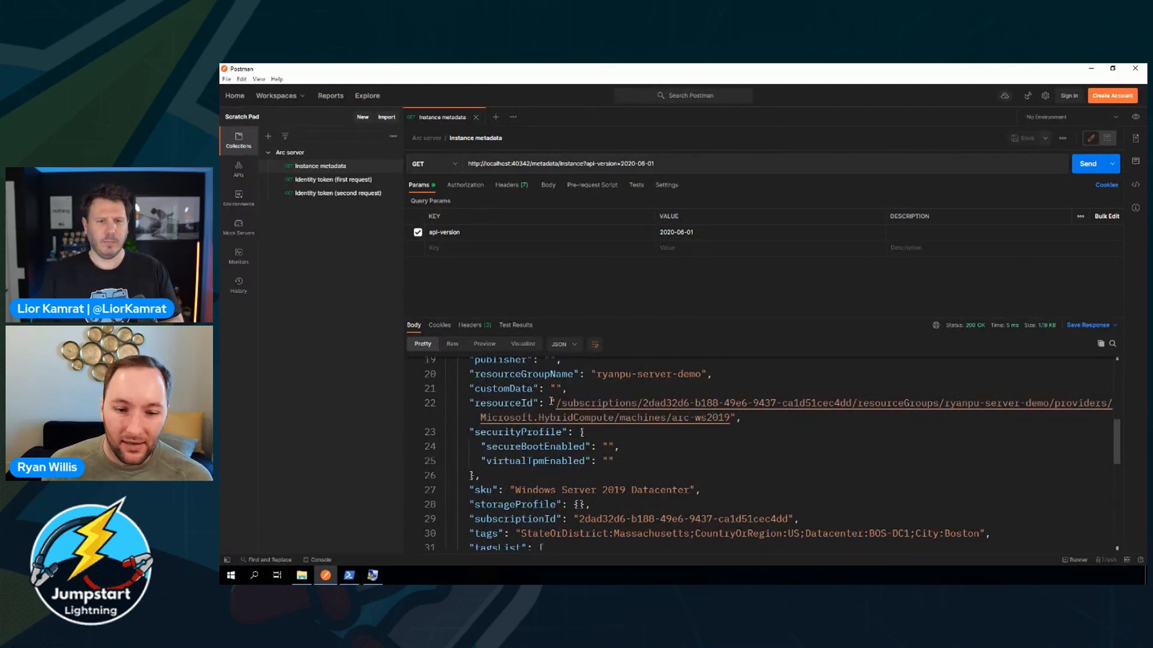
pyautogui.scroll(-3)
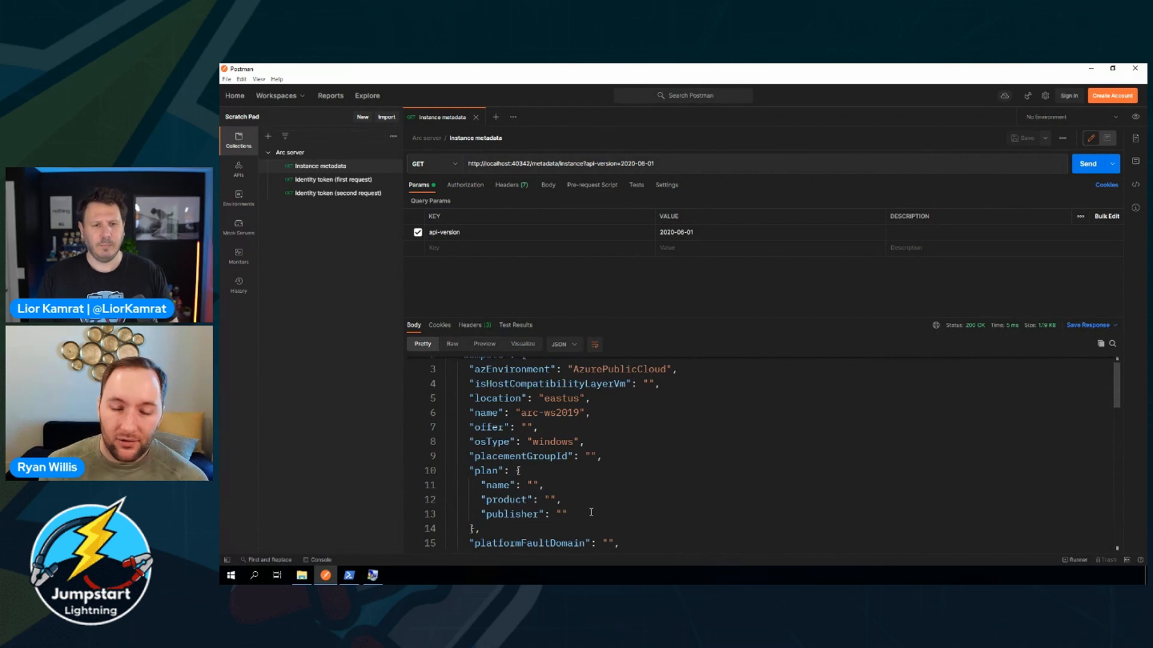
pyautogui.moveTo(470, 471); pyautogui.dragTo(478, 528)
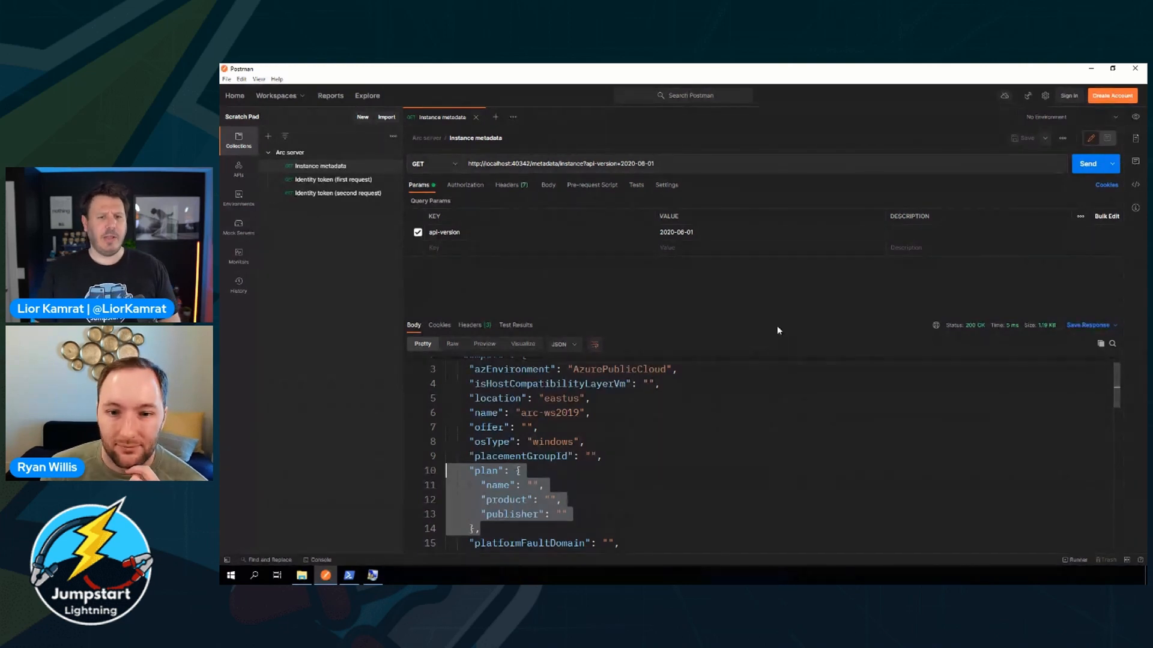
pyautogui.moveTo(788, 306)
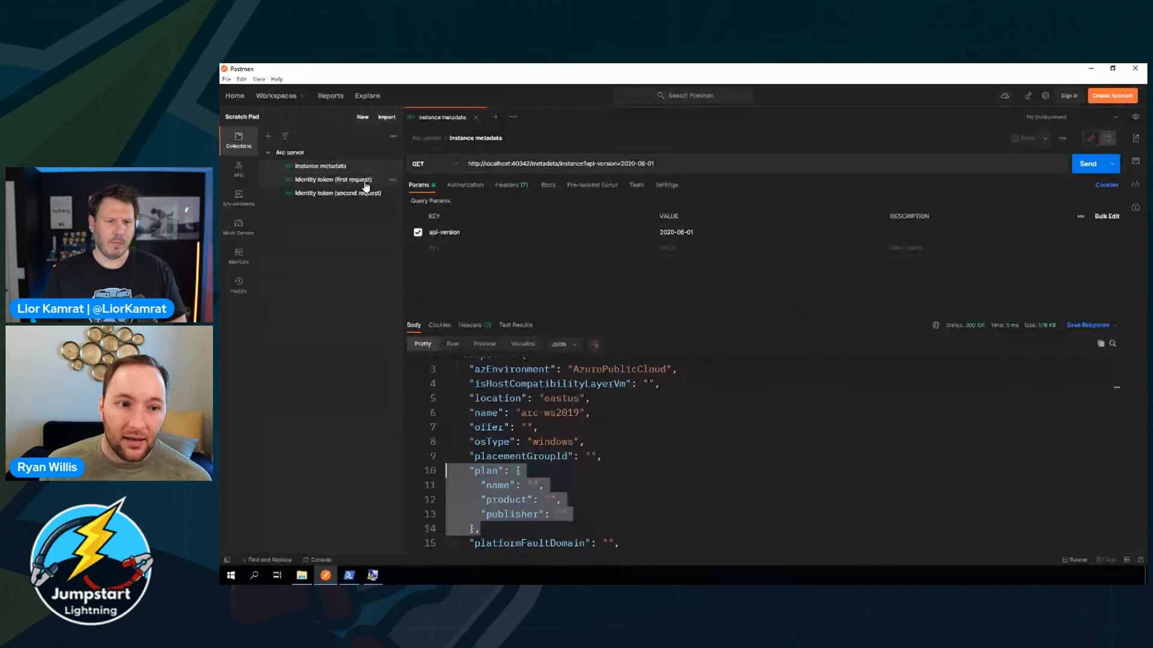
# - Send the first Identity token request, receiving 401 Missing Basic Authorization header
pyautogui.click(333, 179)
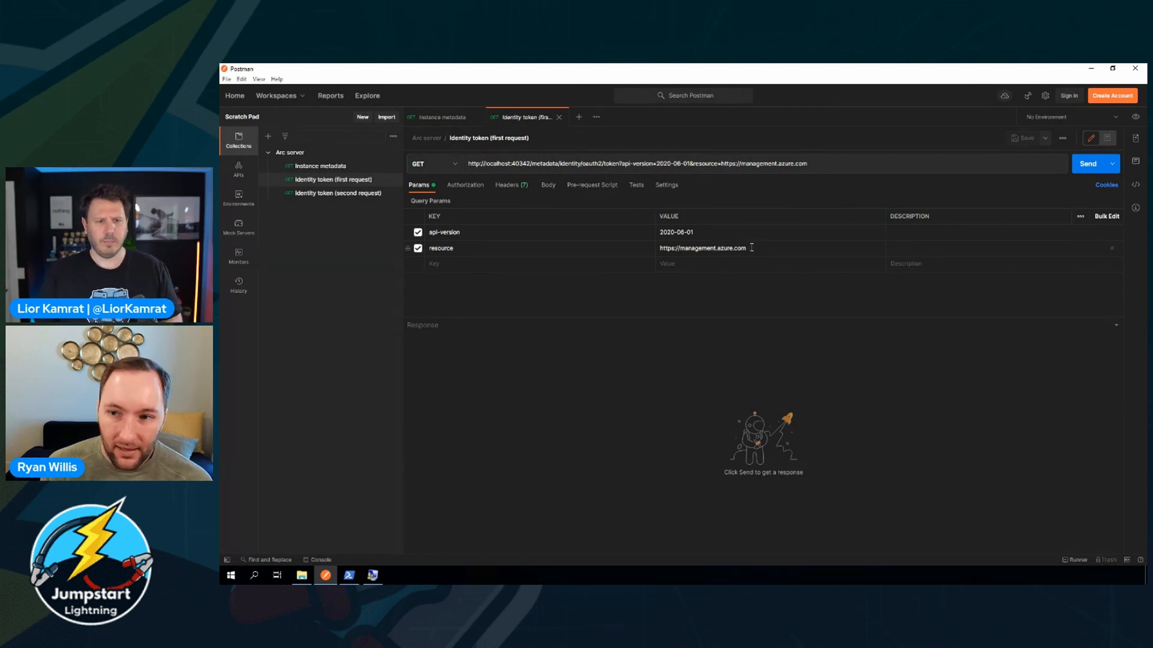
pyautogui.click(1093, 163)
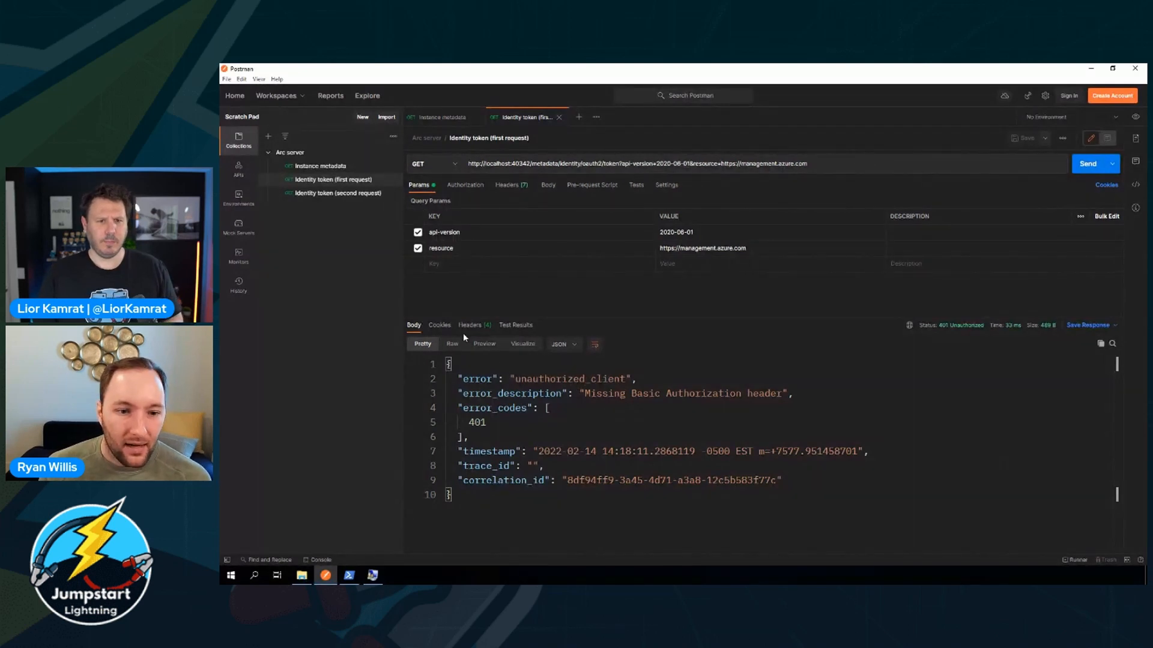
# - View the 401 response headers showing the WWW-Authenticate challenge with the token key file path
pyautogui.click(470, 326)
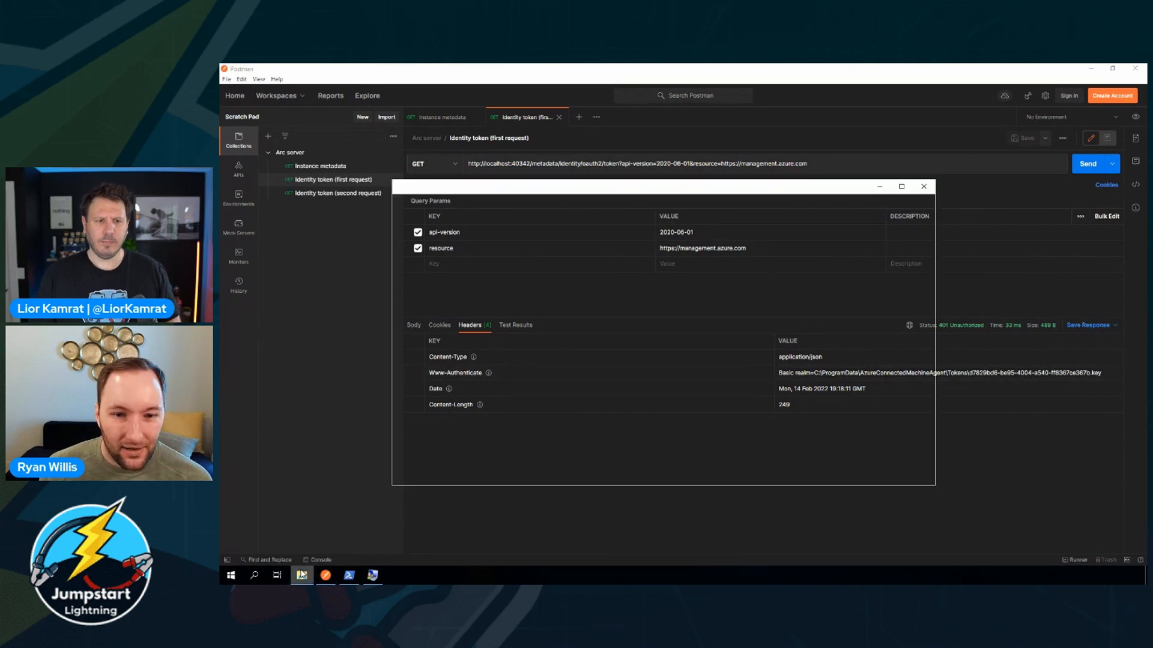
# - Read the challenge .key file from the Tokens folder in Notepad, then close it
pyautogui.click(302, 575)
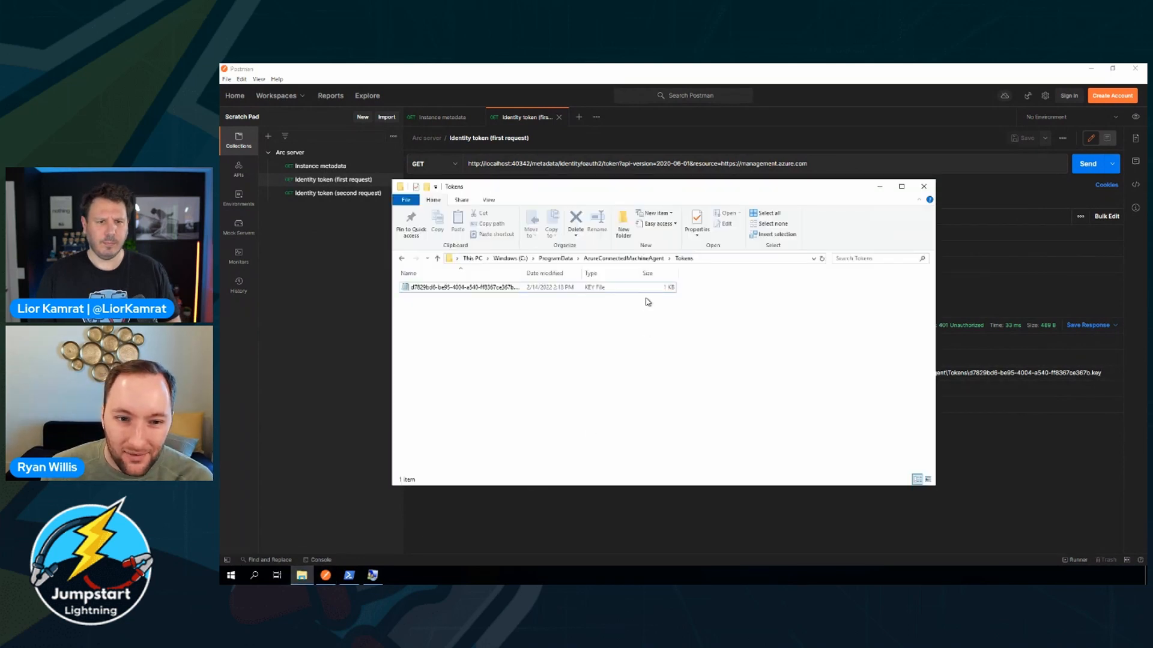
pyautogui.moveTo(522, 316)
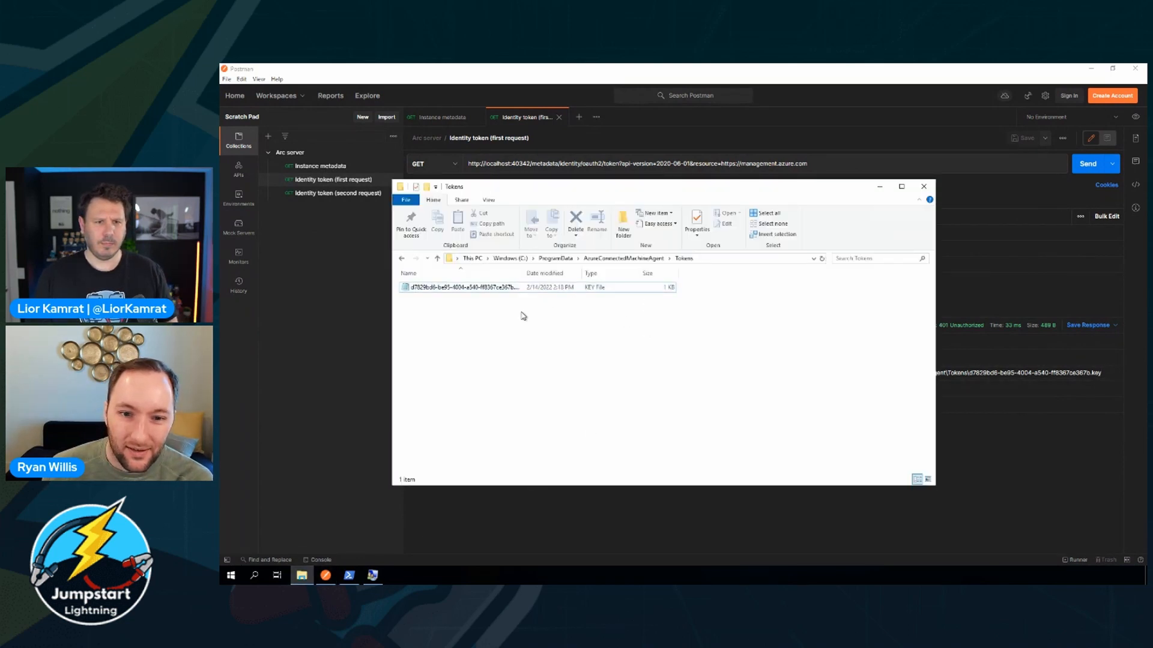
pyautogui.moveTo(532, 342)
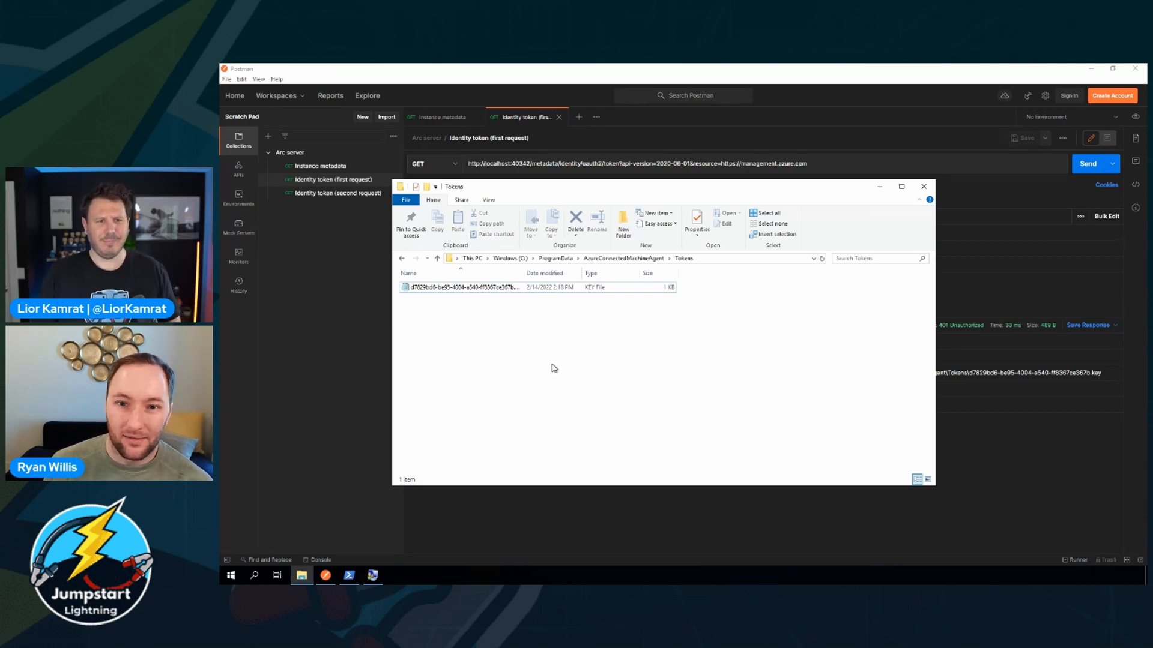
pyautogui.click(461, 287)
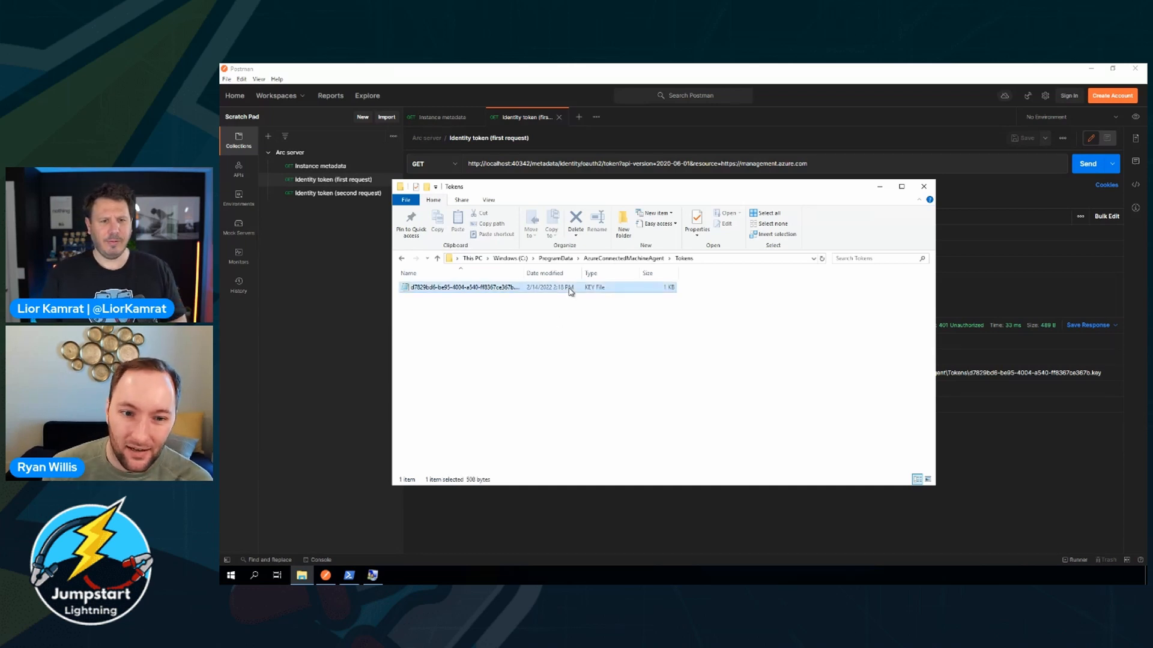
pyautogui.doubleClick(460, 287)
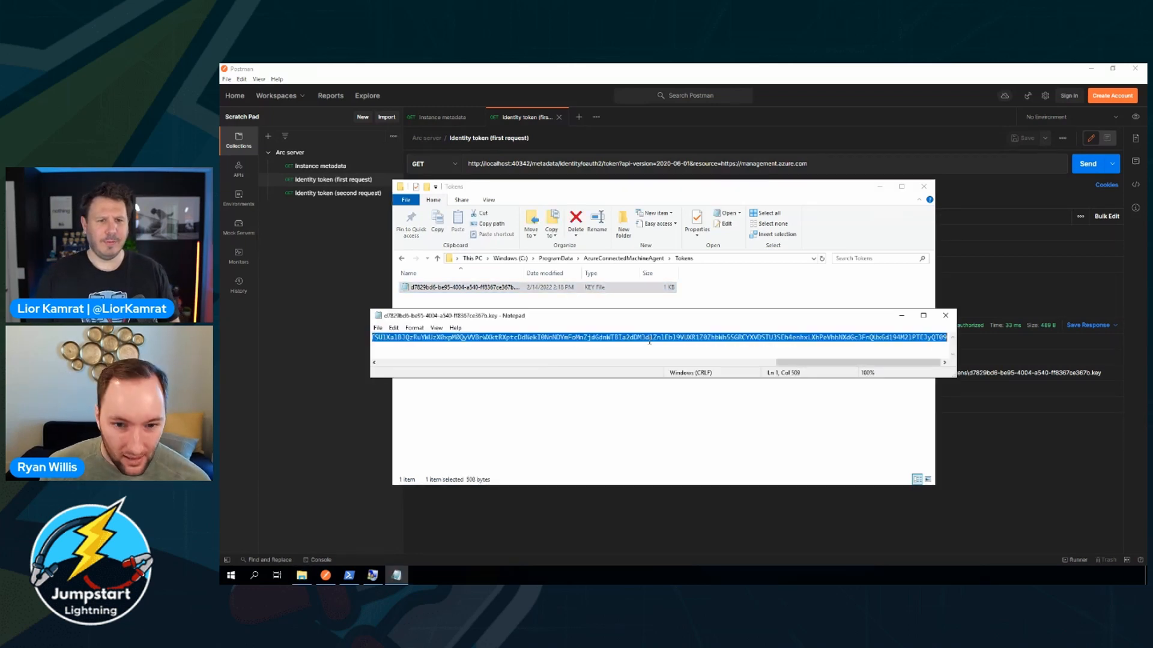
pyautogui.click(945, 316)
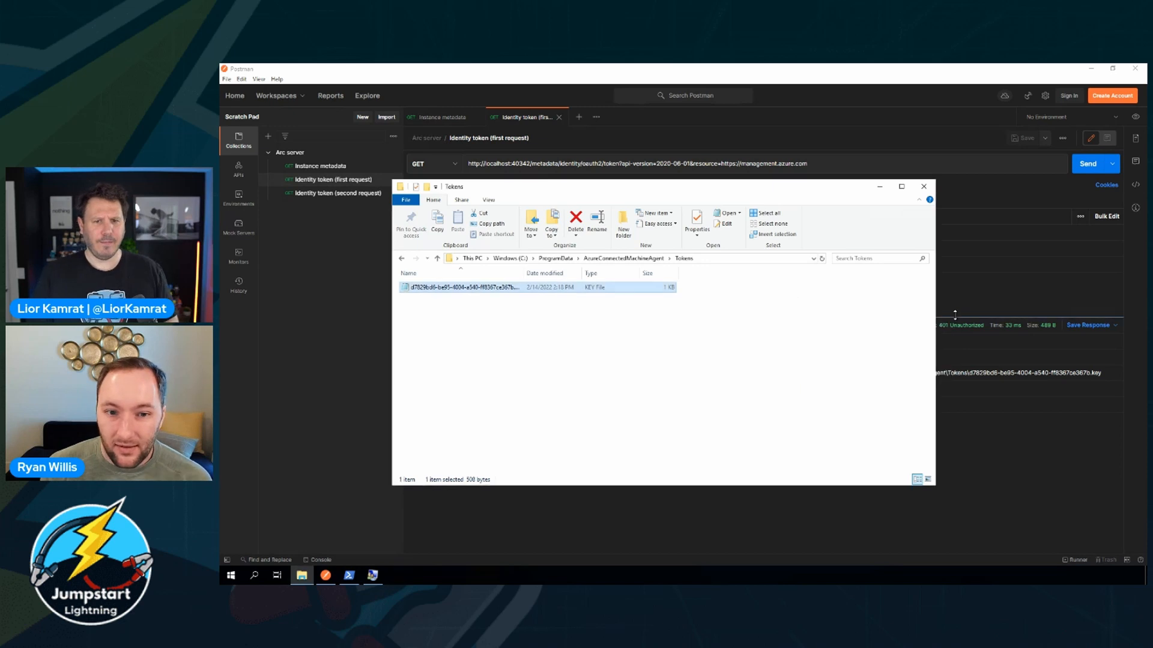
# - Send the second Identity token request with Metadata and Basic Authorization headers, getting 401 unauthorized_client
pyautogui.click(923, 186)
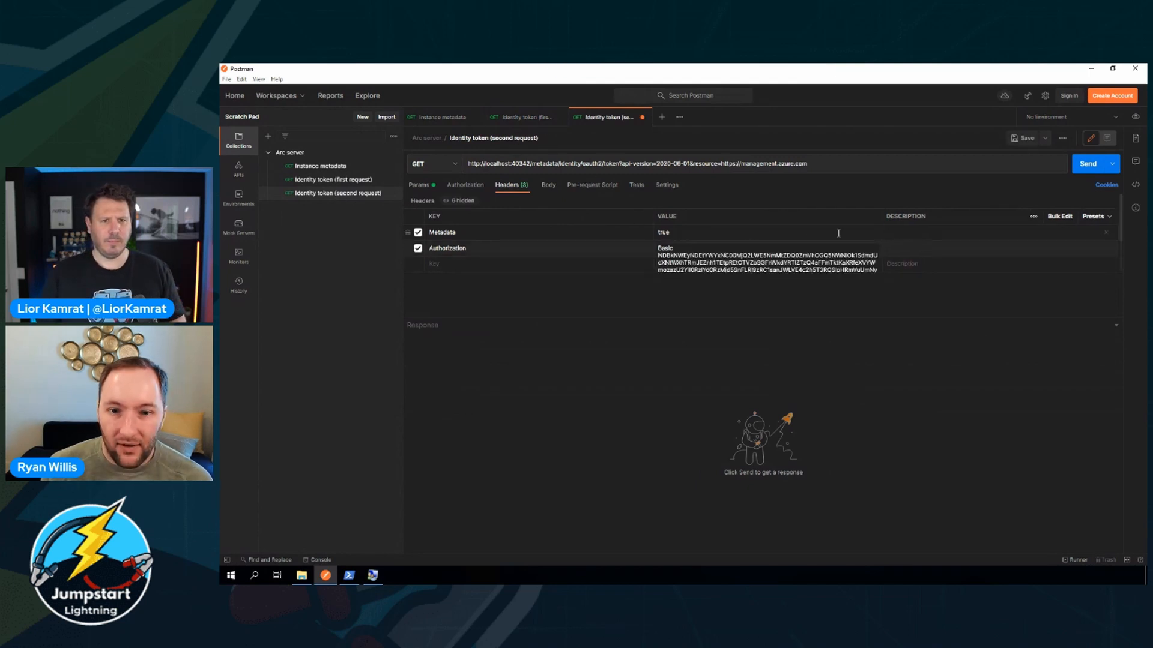
pyautogui.click(1088, 164)
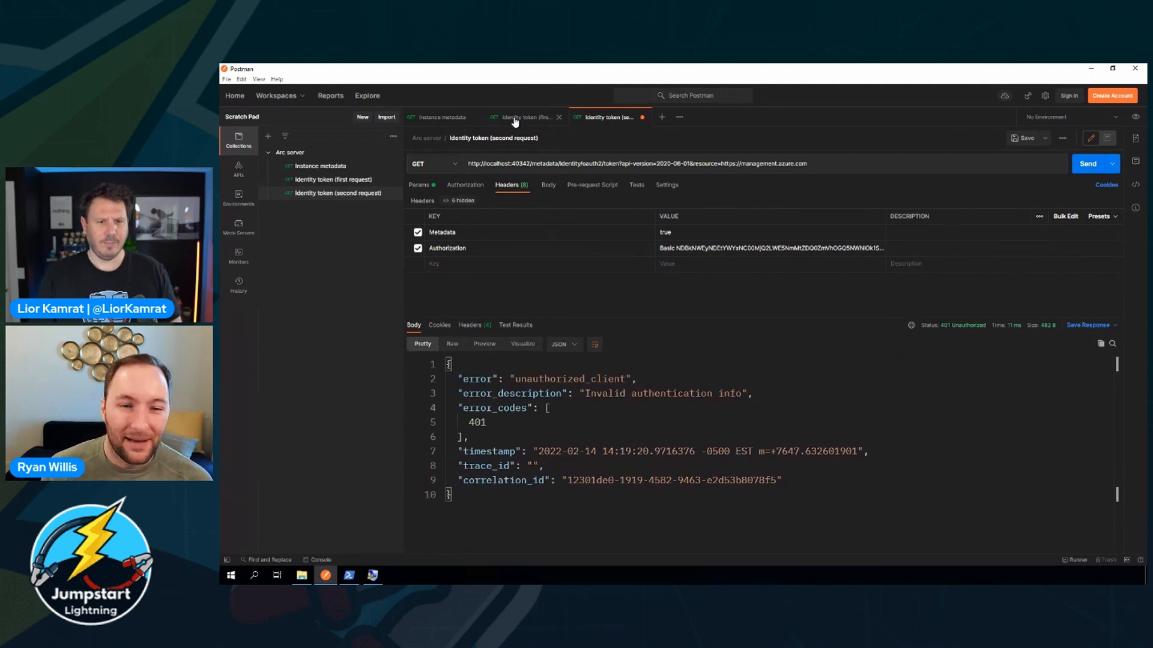
# - Resend the first request for a fresh 401 challenge and read the newest .key file in the Tokens folder
pyautogui.click(524, 117)
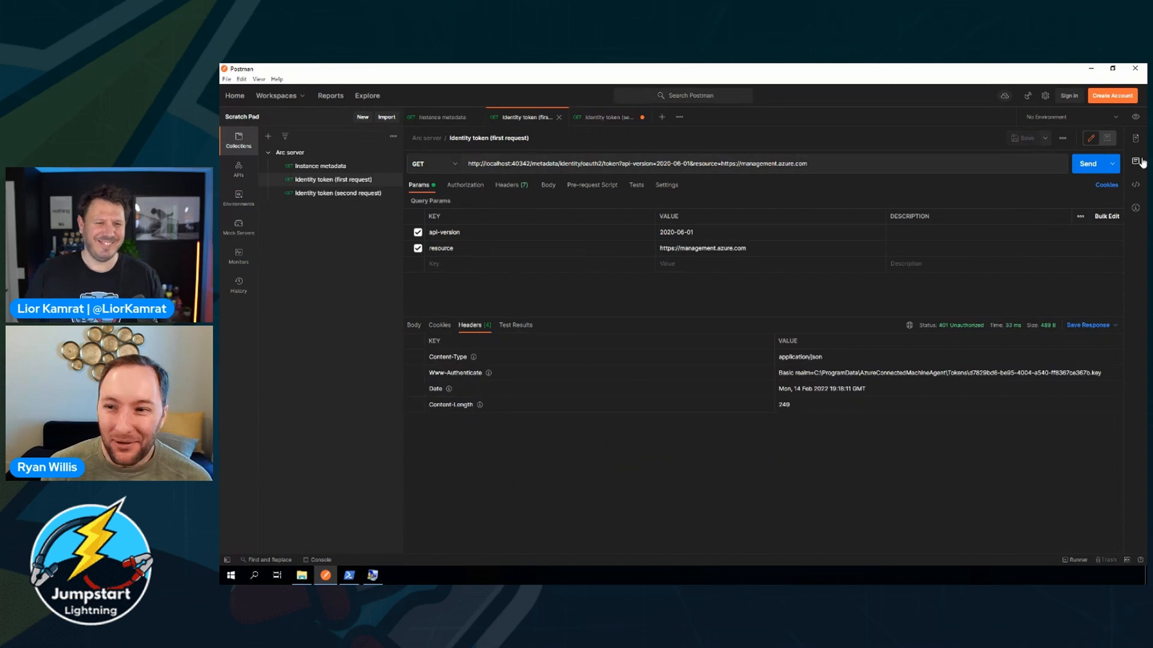
pyautogui.click(1088, 163)
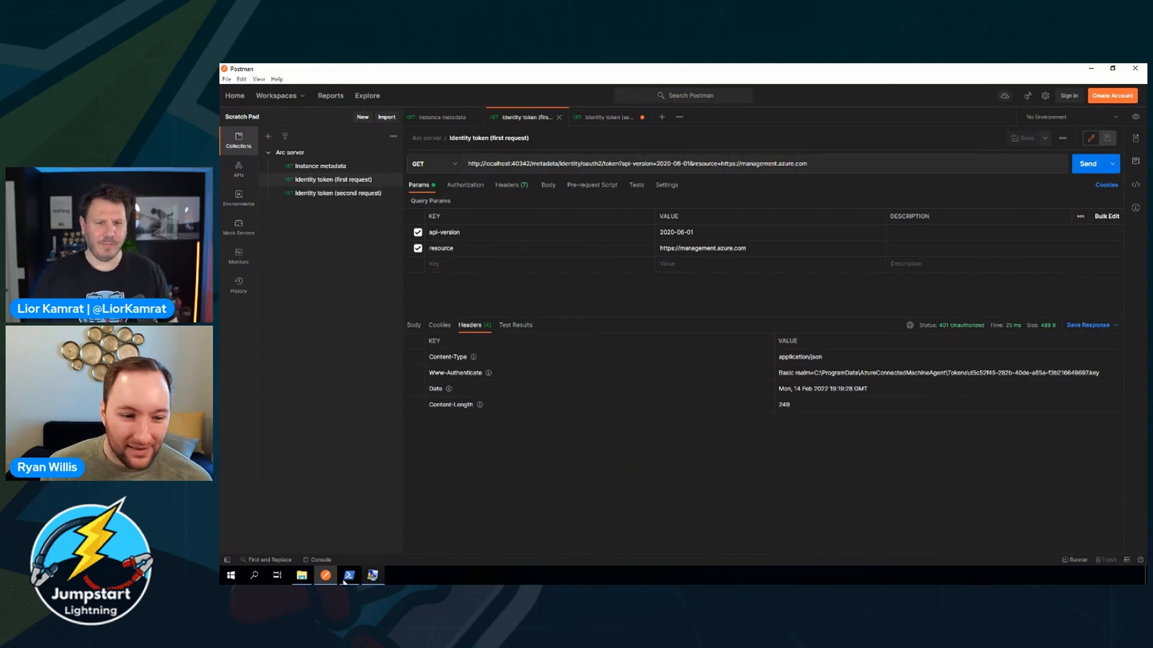
pyautogui.click(302, 576)
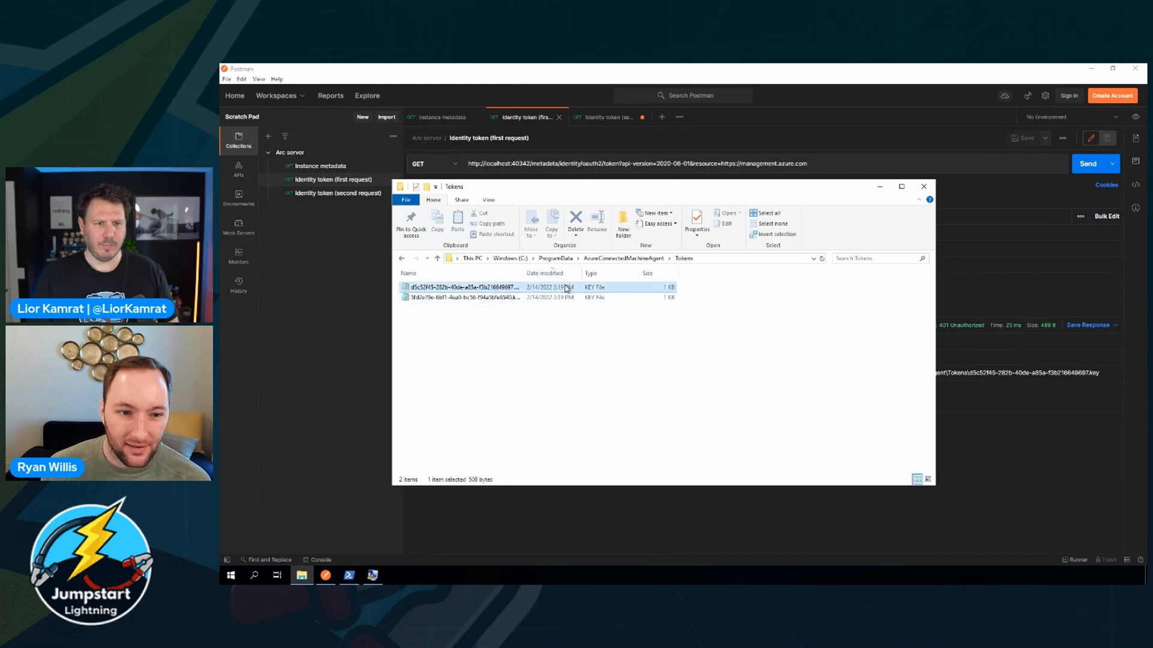
pyautogui.doubleClick(460, 287)
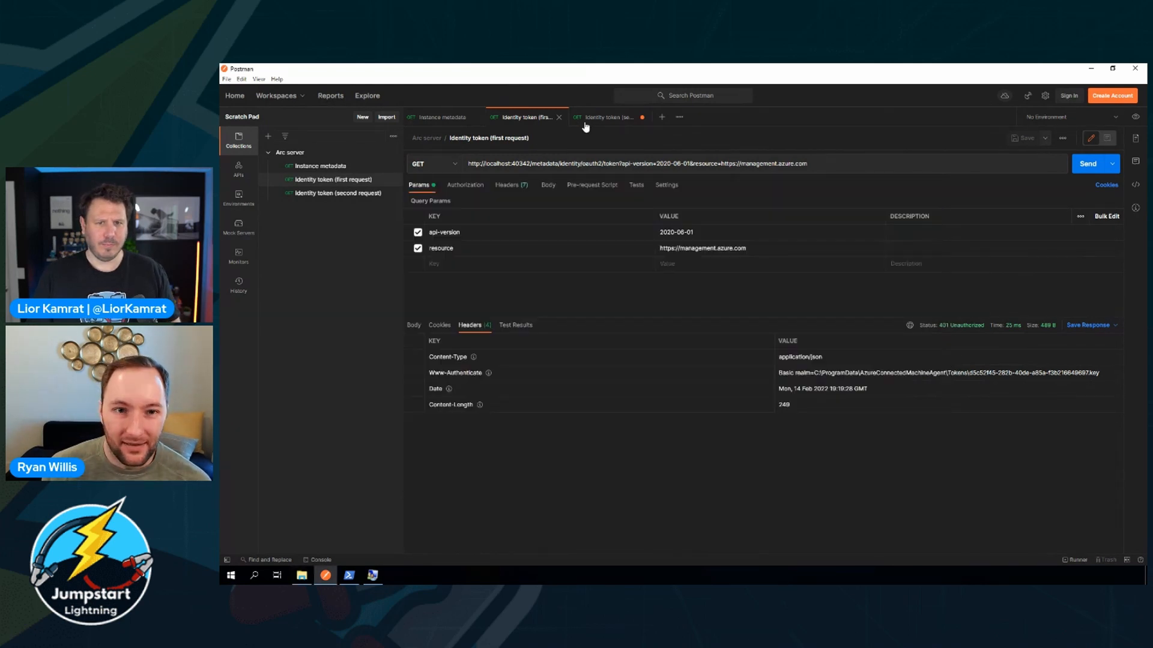
# - Resend the second request with the new Basic Authorization key, receiving 200 OK with an access_token
pyautogui.click(605, 116)
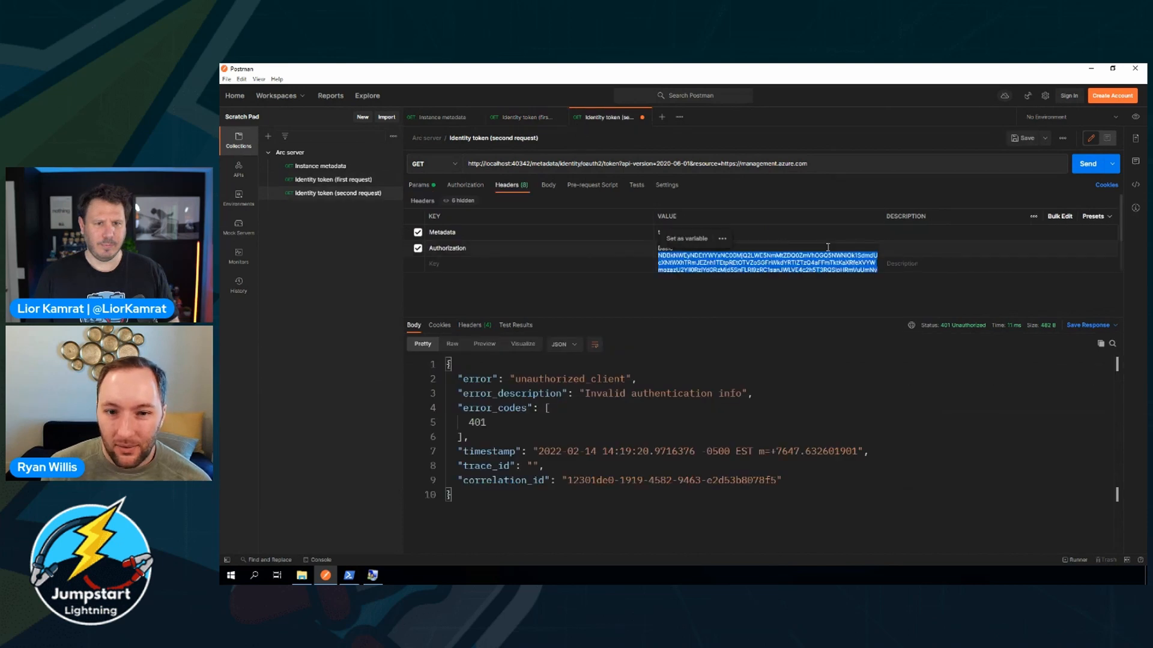
pyautogui.click(1088, 164)
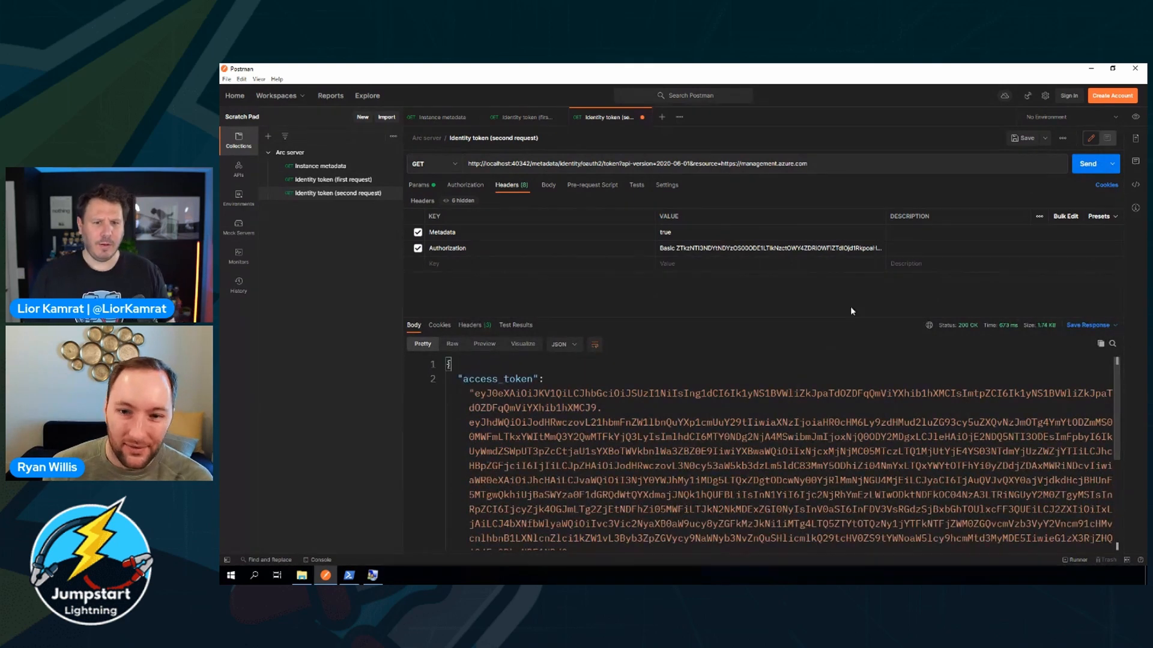
pyautogui.moveTo(856, 295)
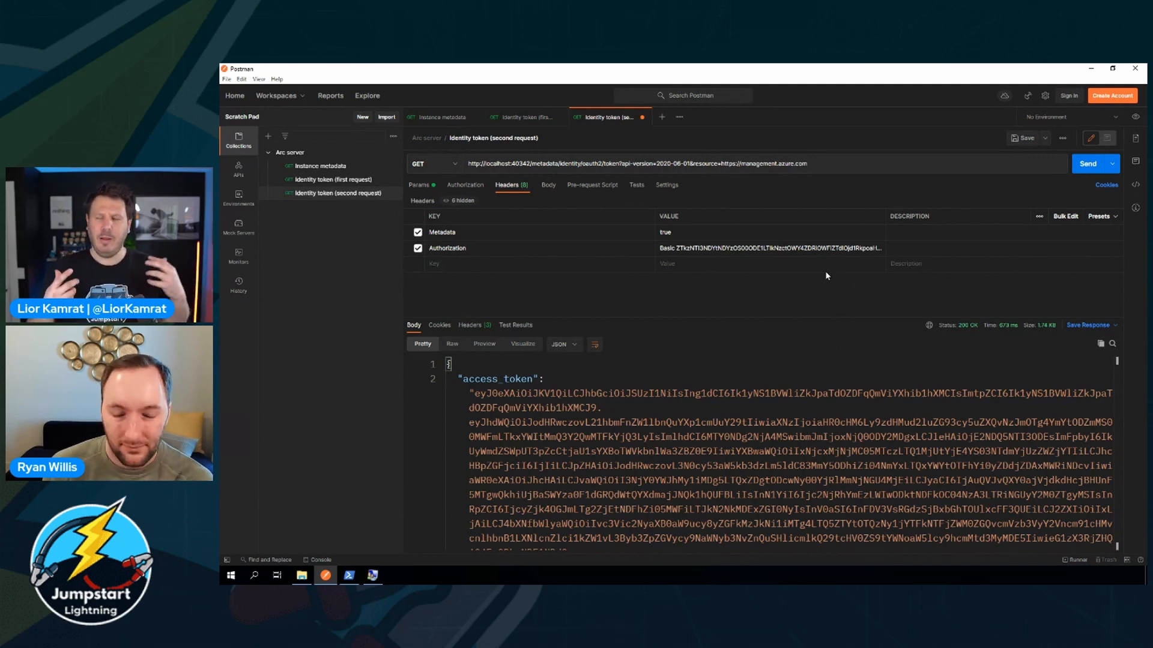
pyautogui.moveTo(798, 278)
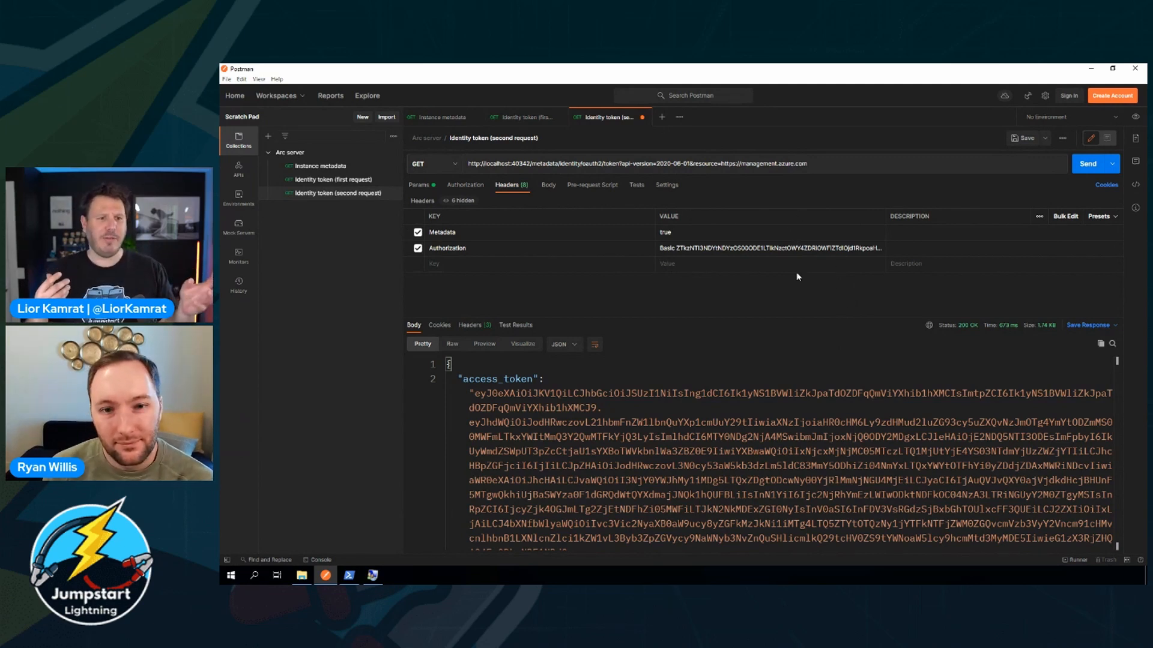
pyautogui.moveTo(801, 297)
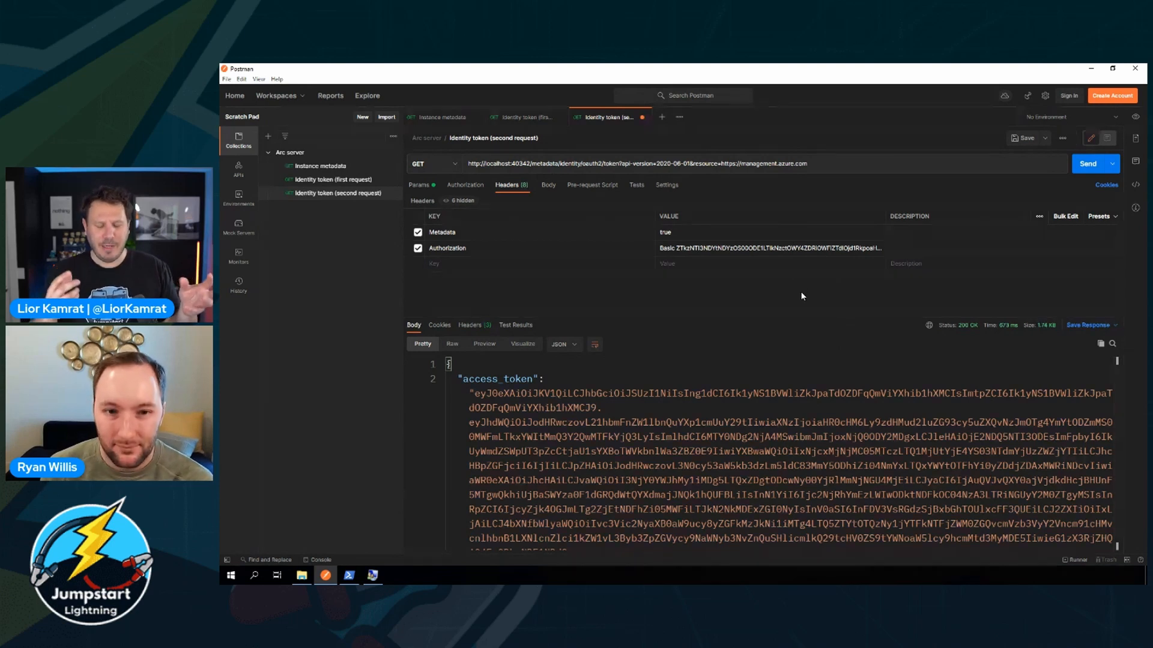